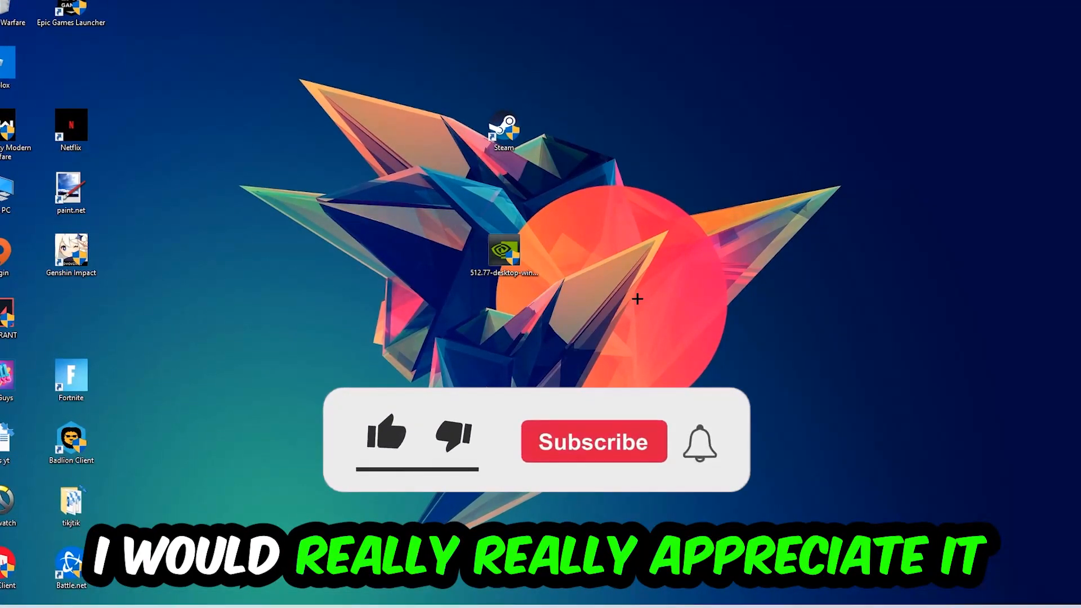
- Open Task Manager from the taskbar
left_click(386, 434)
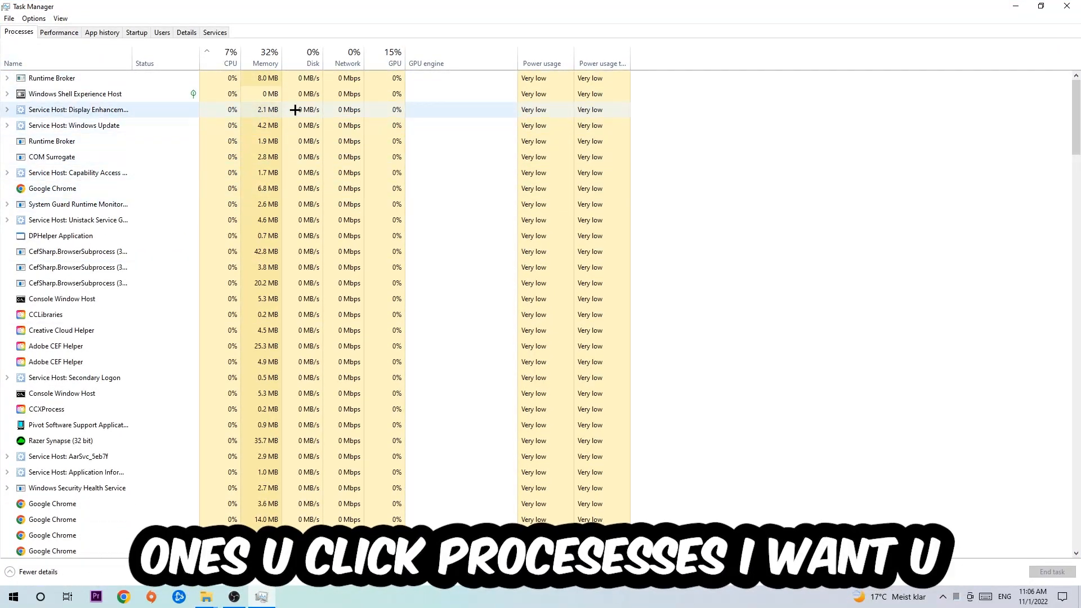
- End the Google Chrome process from the Processes list
left_click(53, 188)
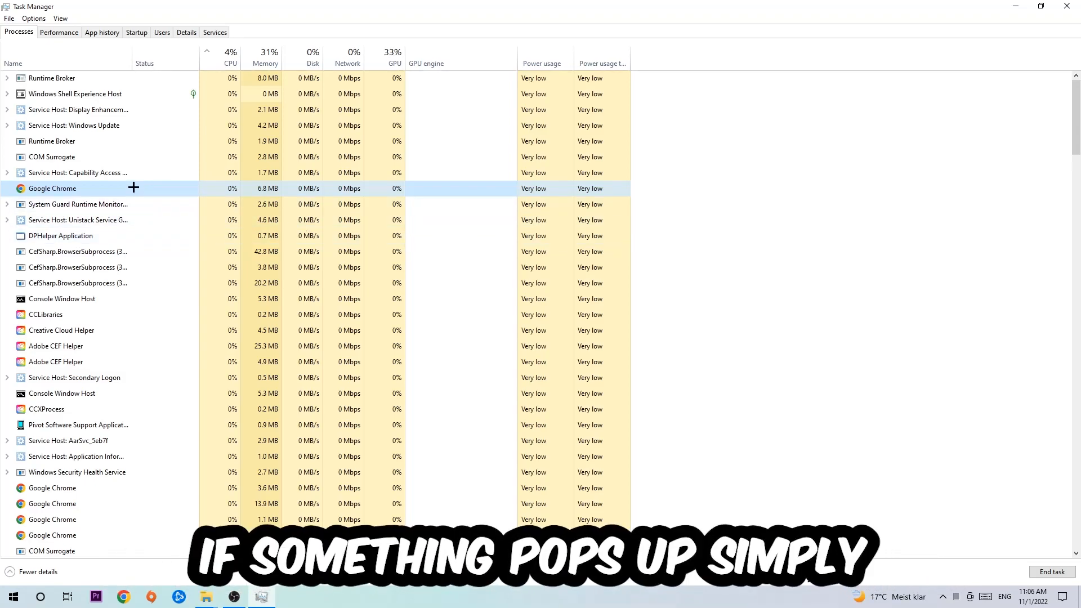
right_click(52, 188)
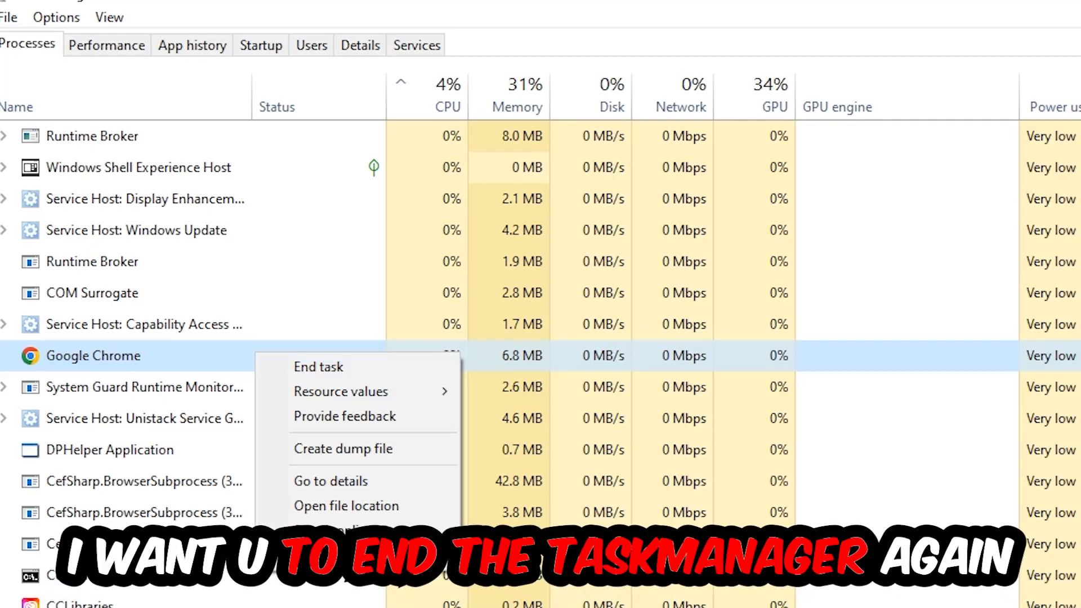
left_click(319, 366)
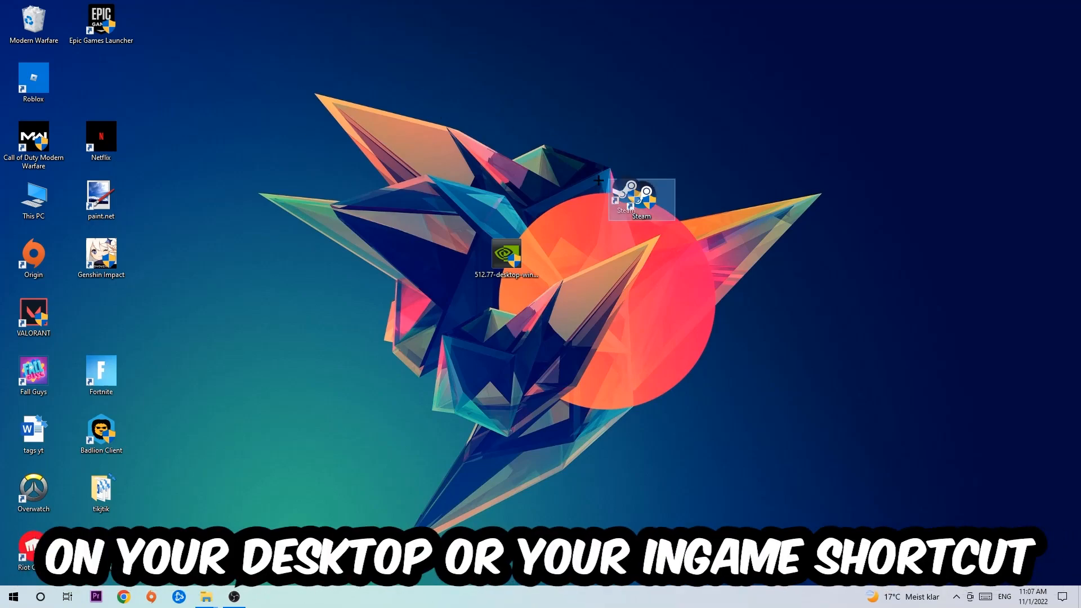
- Run Steam as administrator, move its shortcut left, and open its Properties
right_click(640, 197)
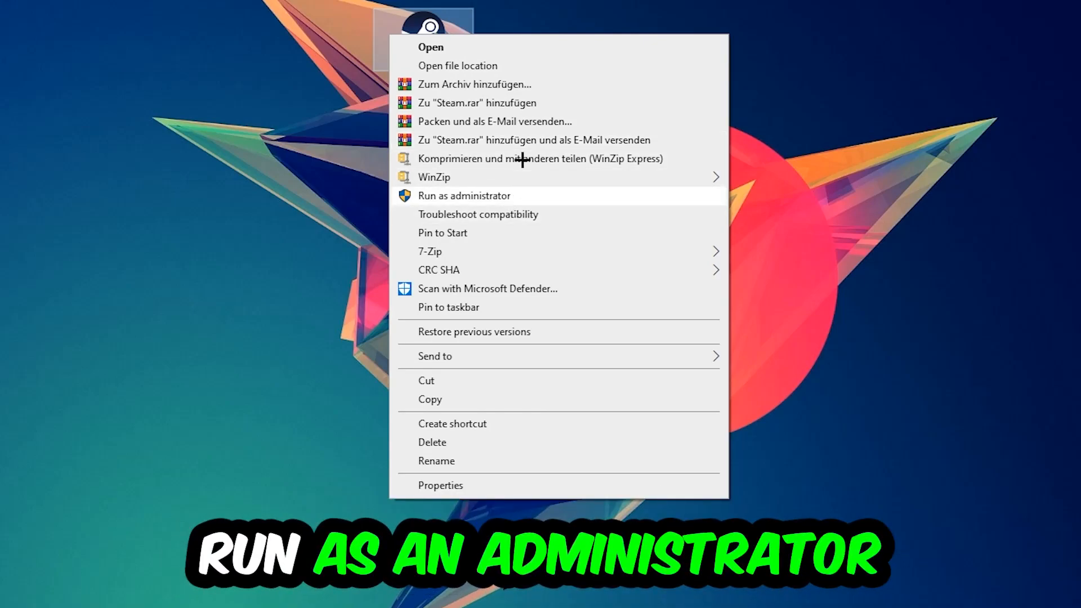
left_click(464, 195)
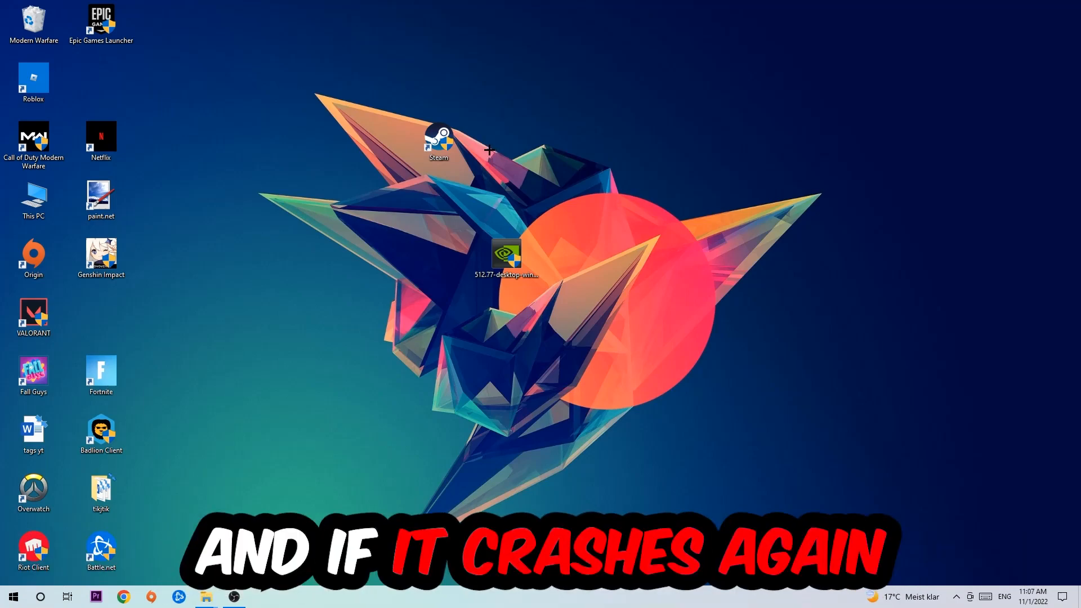
left_click_drag(438, 143, 371, 200)
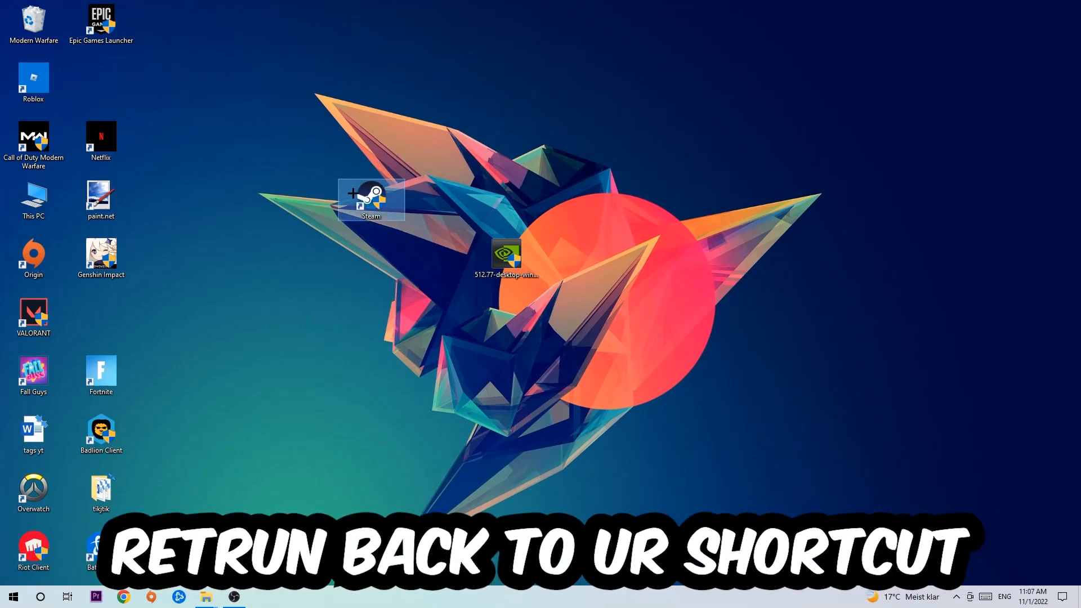
right_click(371, 200)
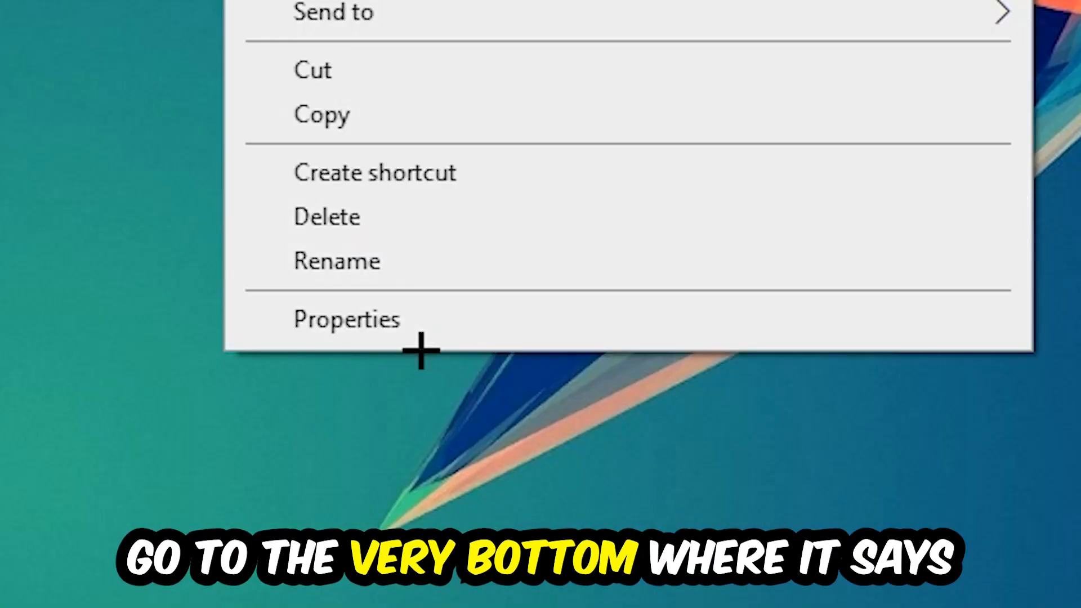
left_click(347, 319)
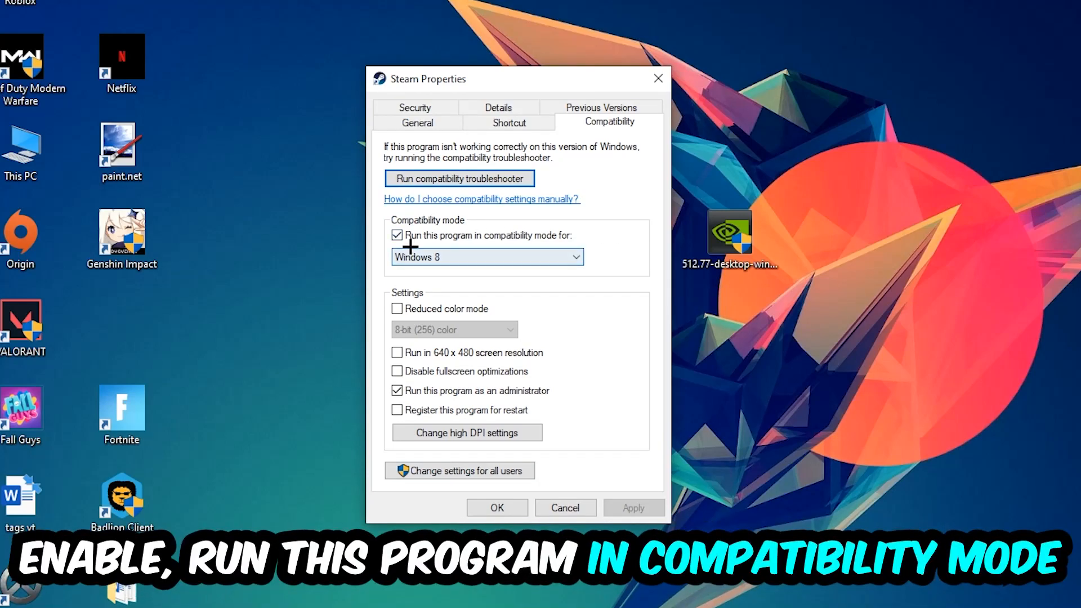
- Enable compatibility mode for Steam and select Windows 8
left_click(576, 257)
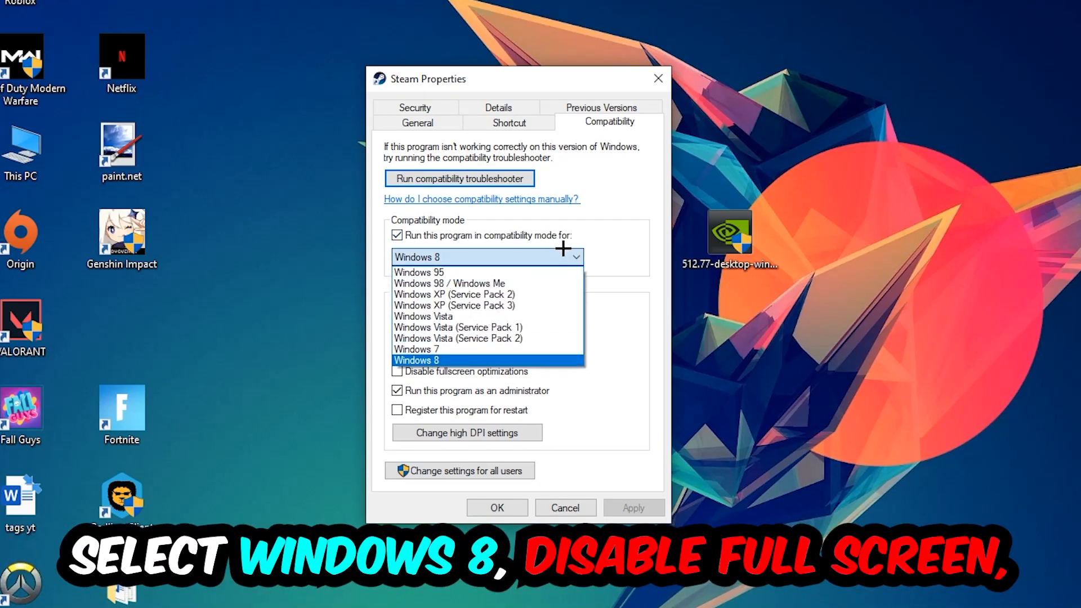
left_click(417, 360)
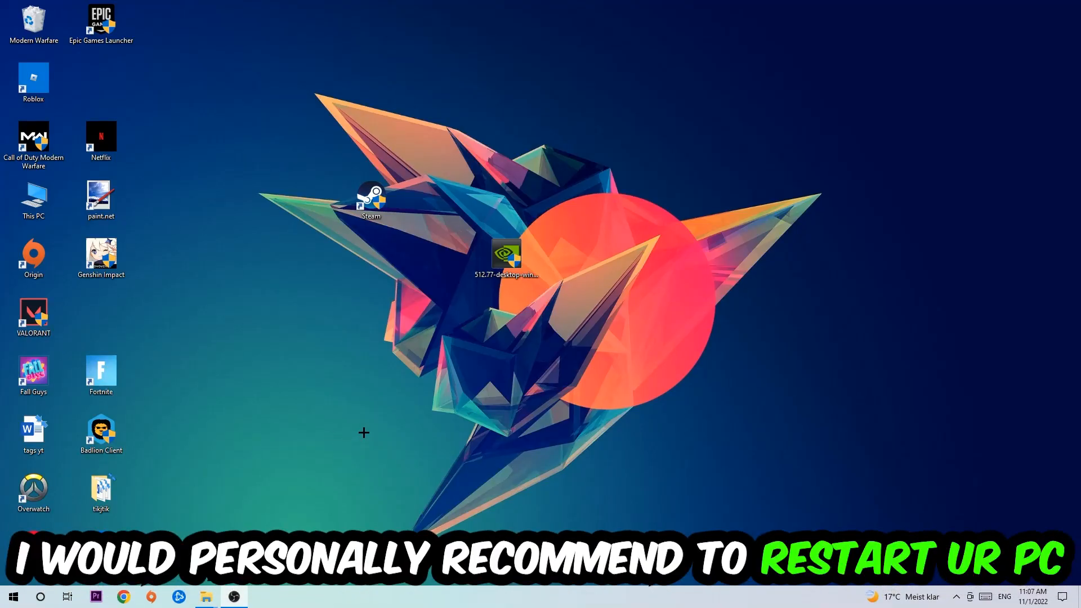
left_click(371, 198)
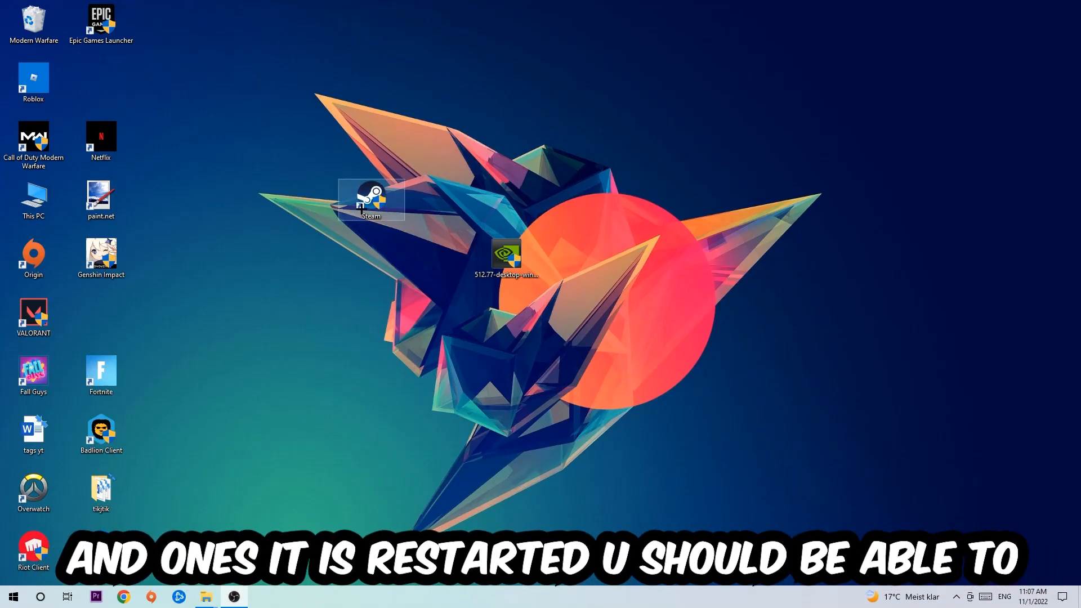